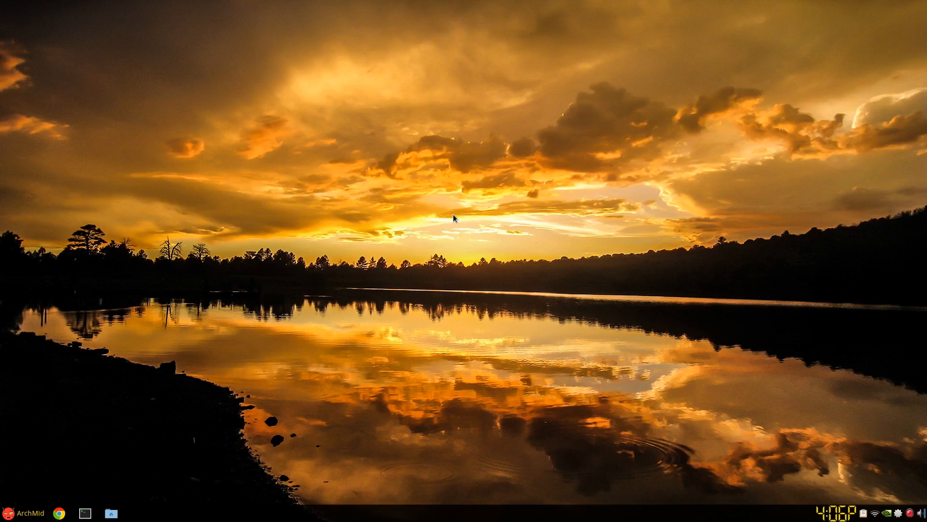
mouse_move(455, 218)
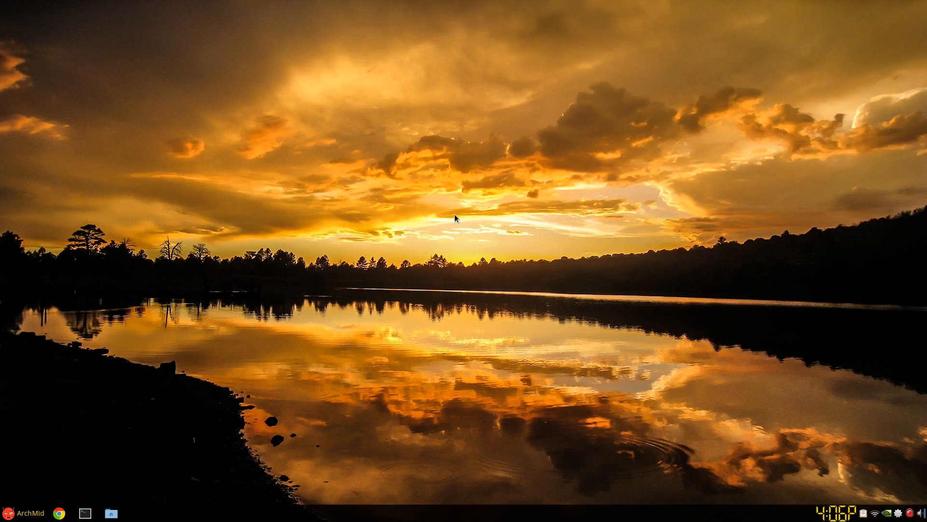
mouse_move(5, 505)
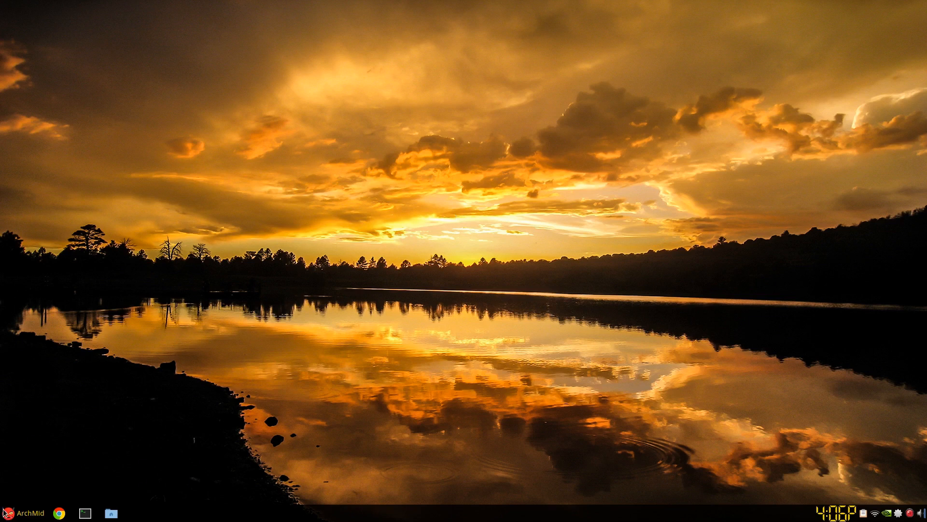
mouse_move(314, 218)
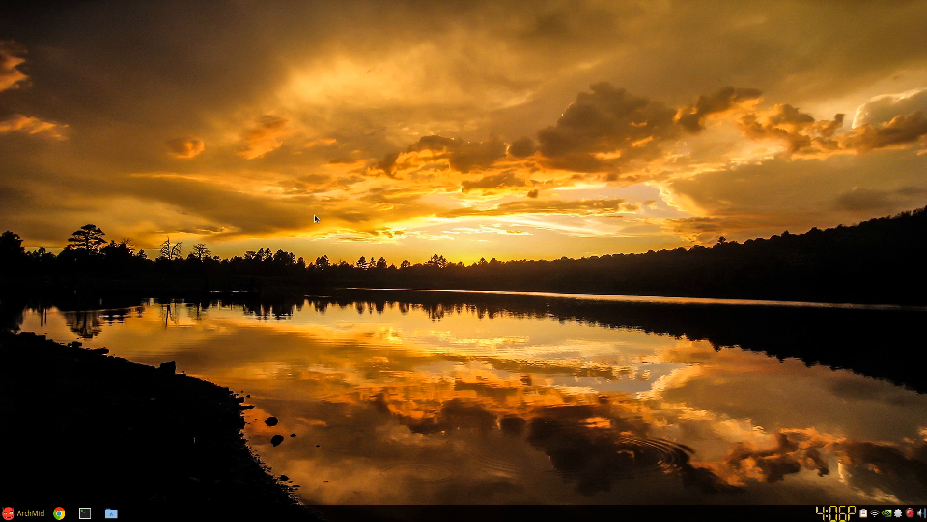
mouse_move(62, 390)
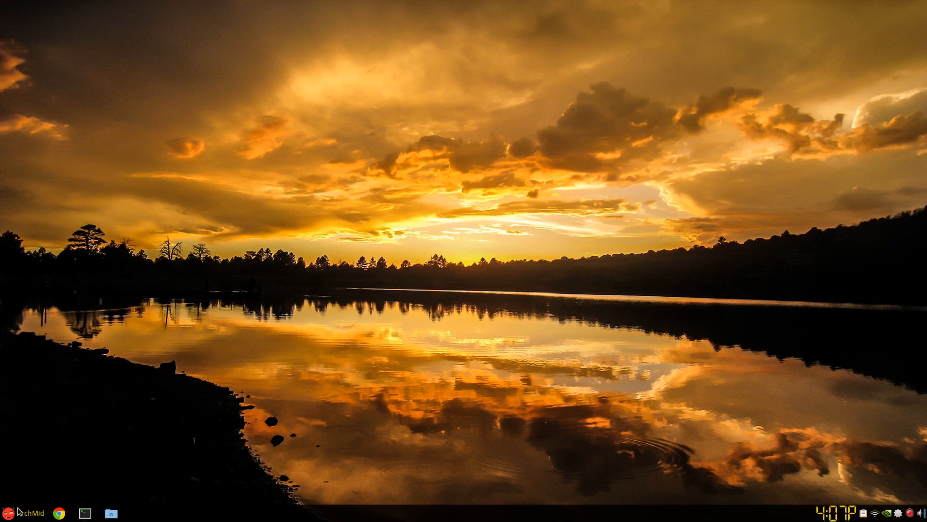
Install mate-system-monitor with 'pac mate-system-monitor' in a new terminal, then close it.
left_click(84, 512)
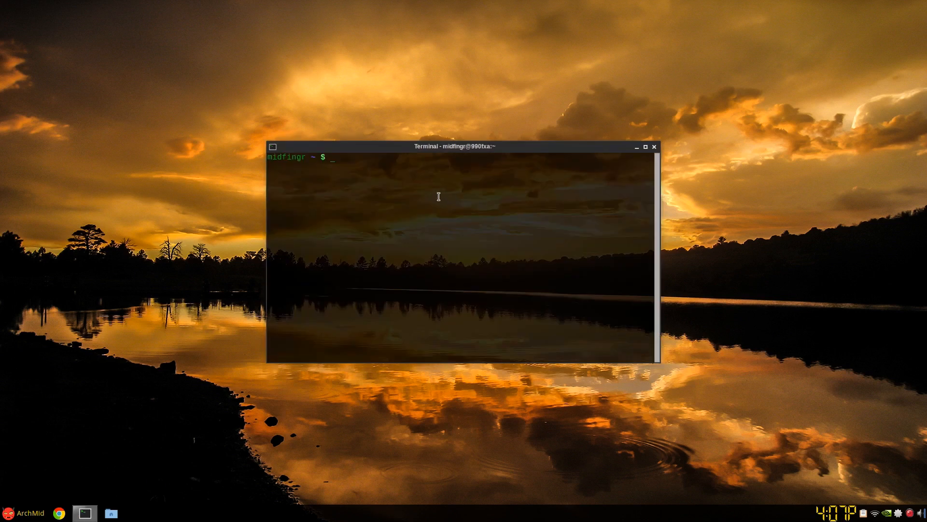
type("pa")
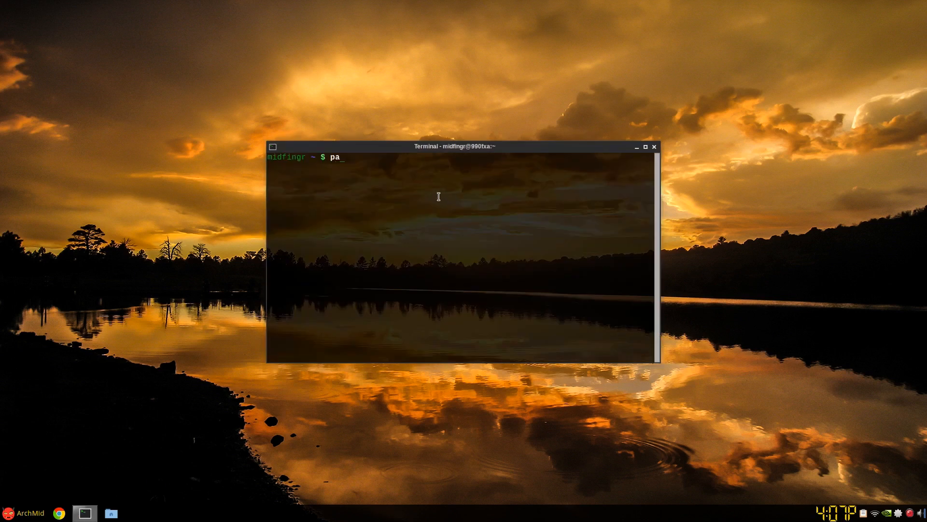
type("c")
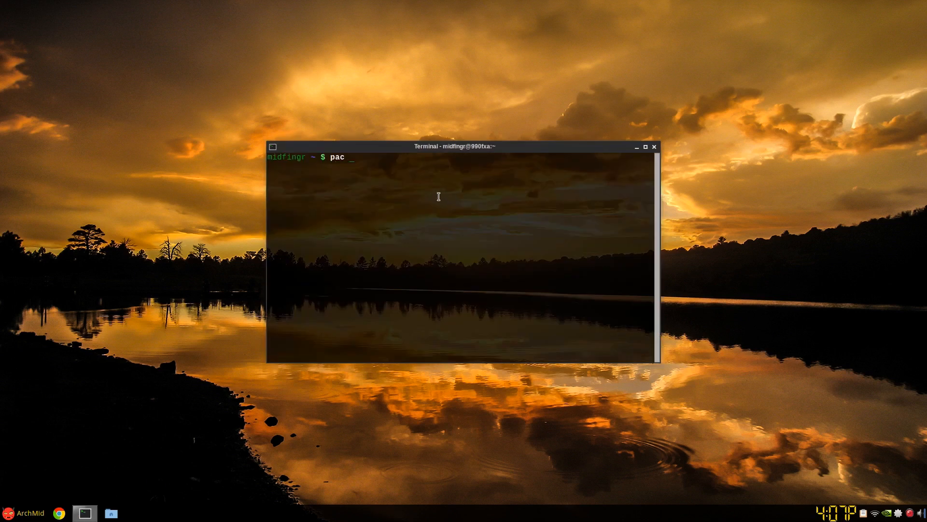
type("mate-sys")
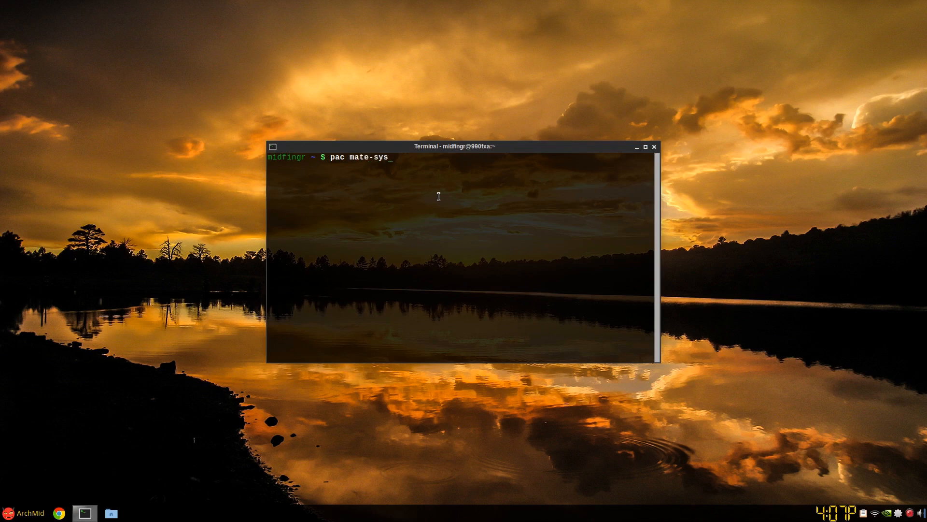
type("tem-")
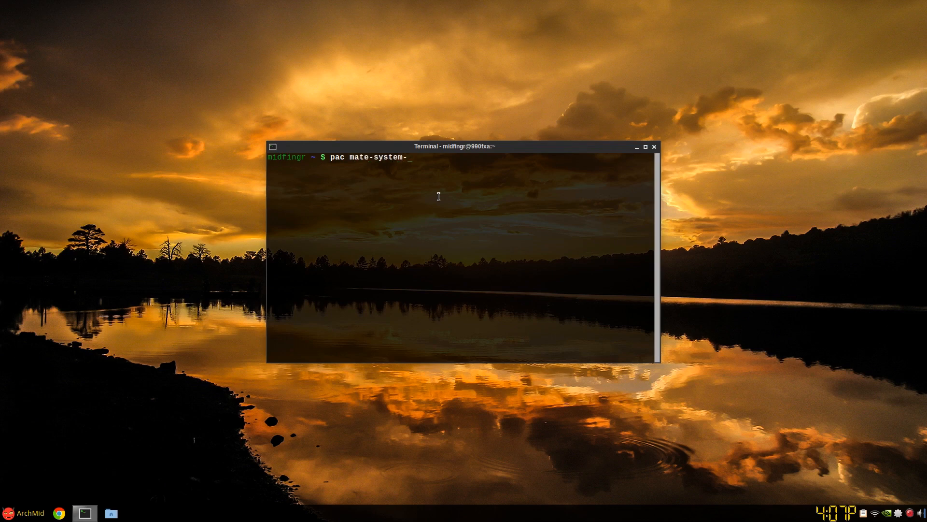
type("monitor")
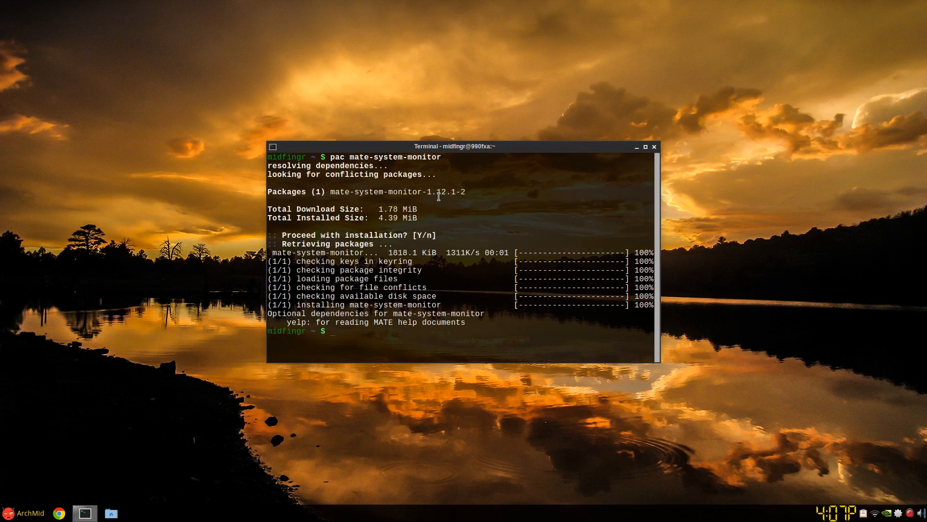
left_click(654, 145)
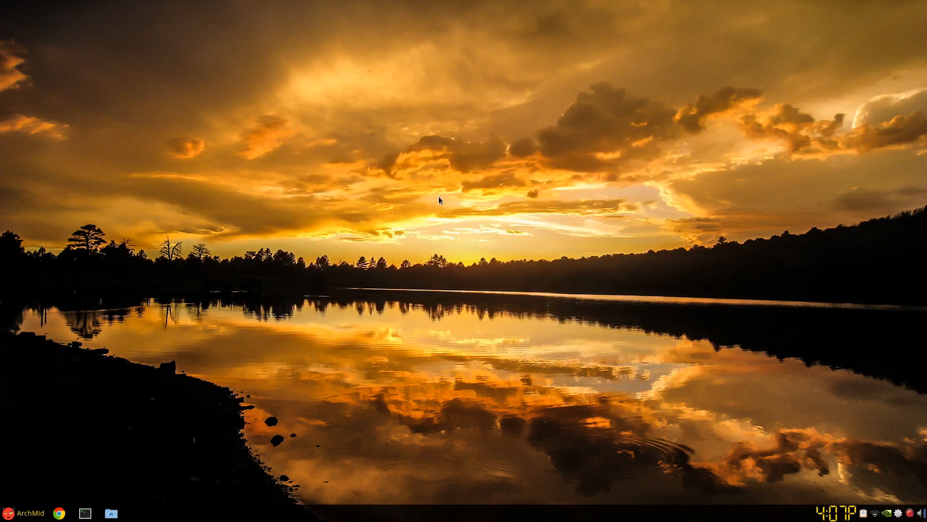
left_click(28, 512)
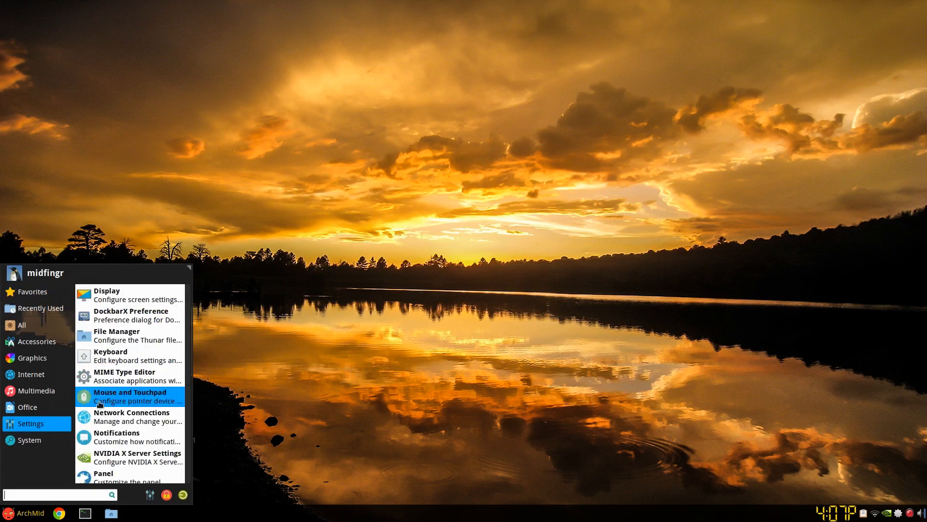
left_click(29, 440)
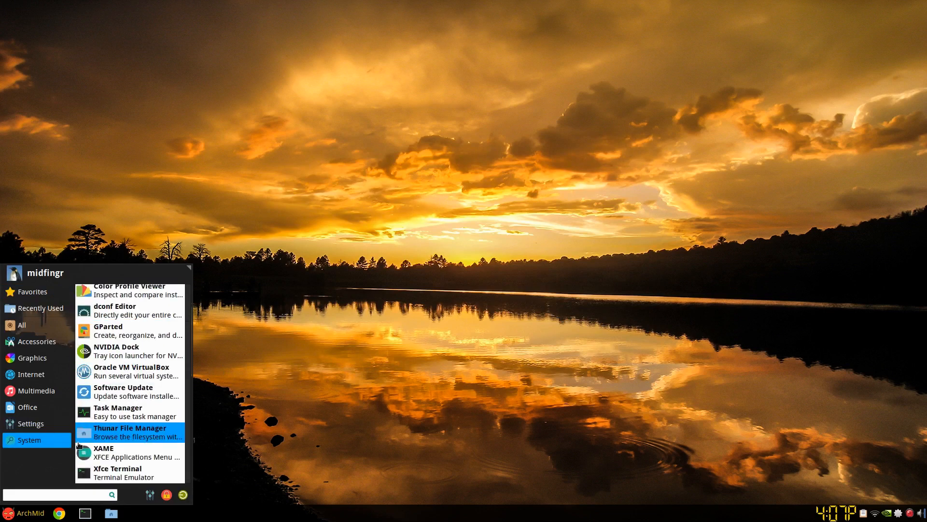
mouse_move(130, 411)
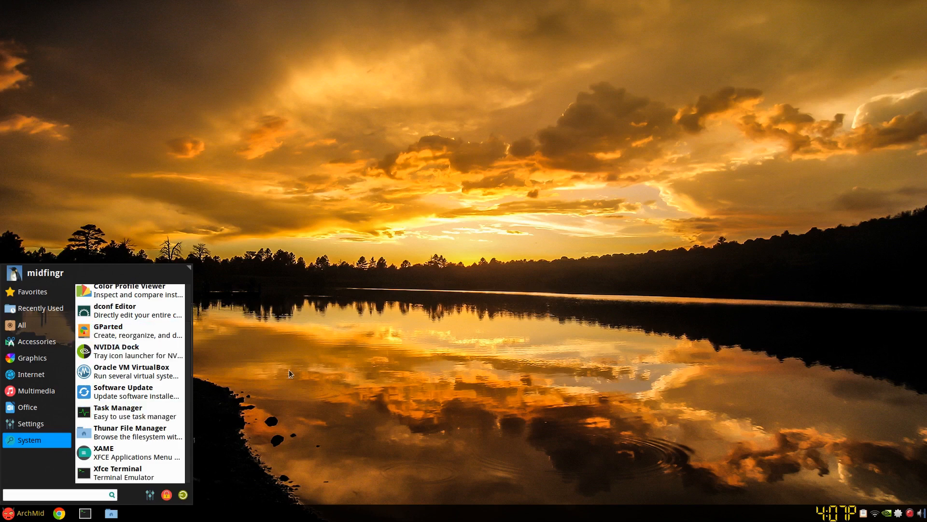
left_click(31, 291)
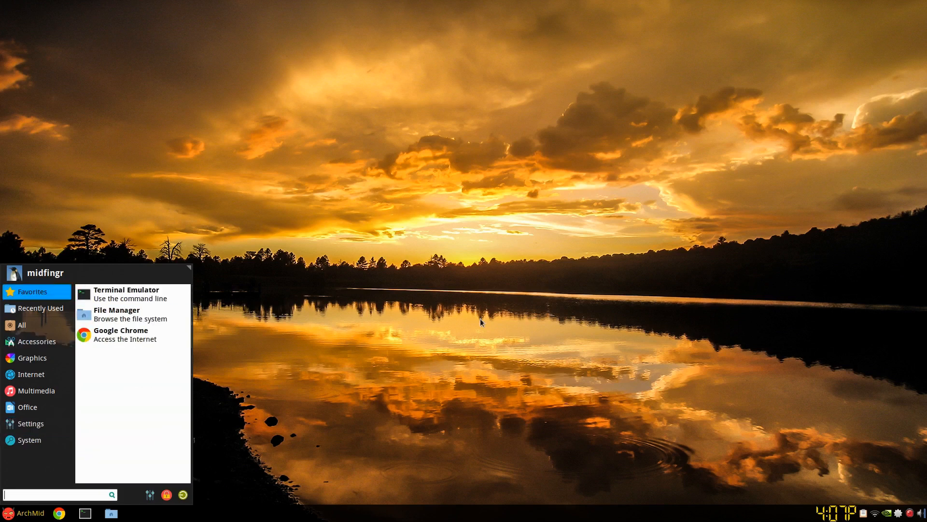
left_click(480, 322)
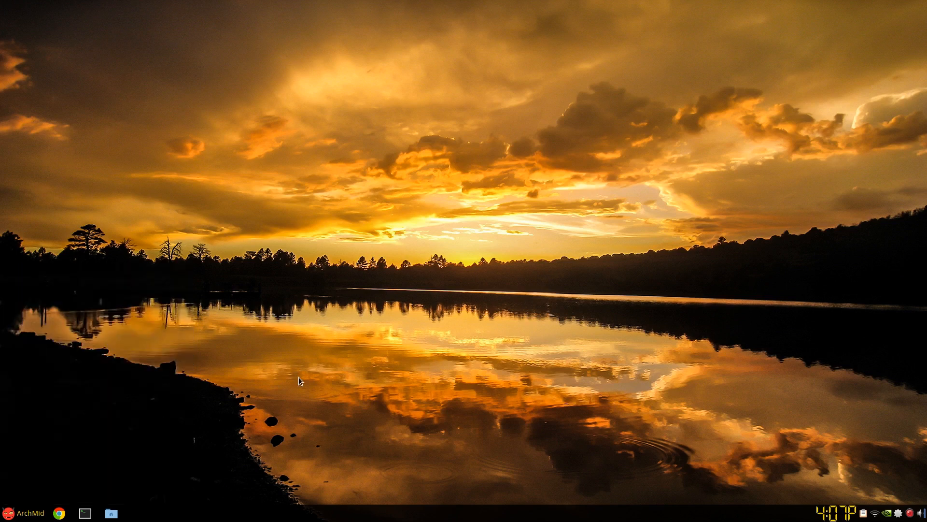
Test-launch MATE System Monitor from its entry in /usr/share/applications, then close it.
left_click(112, 513)
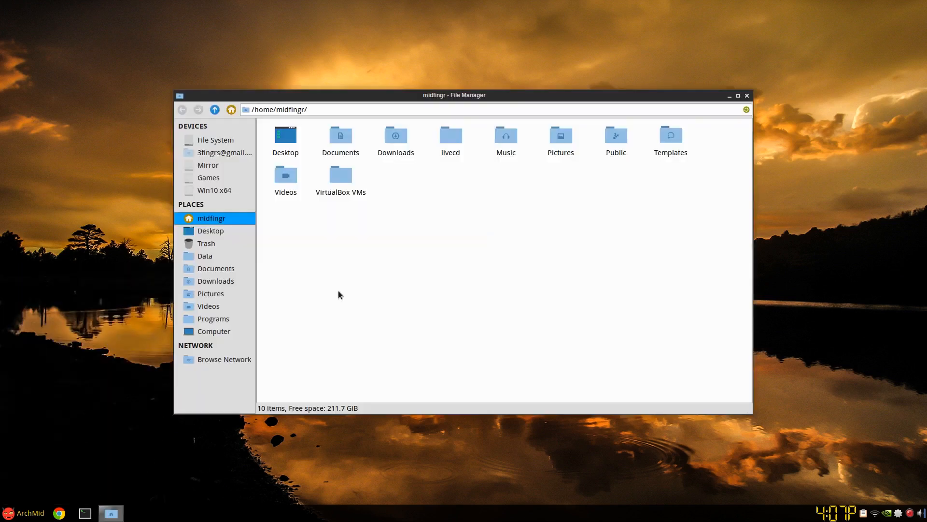
left_click(213, 318)
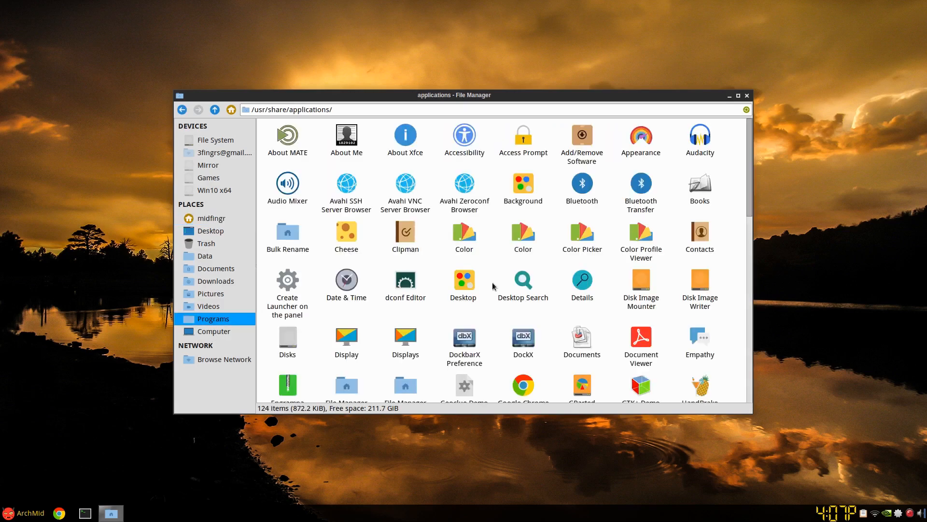
scroll("down", 3)
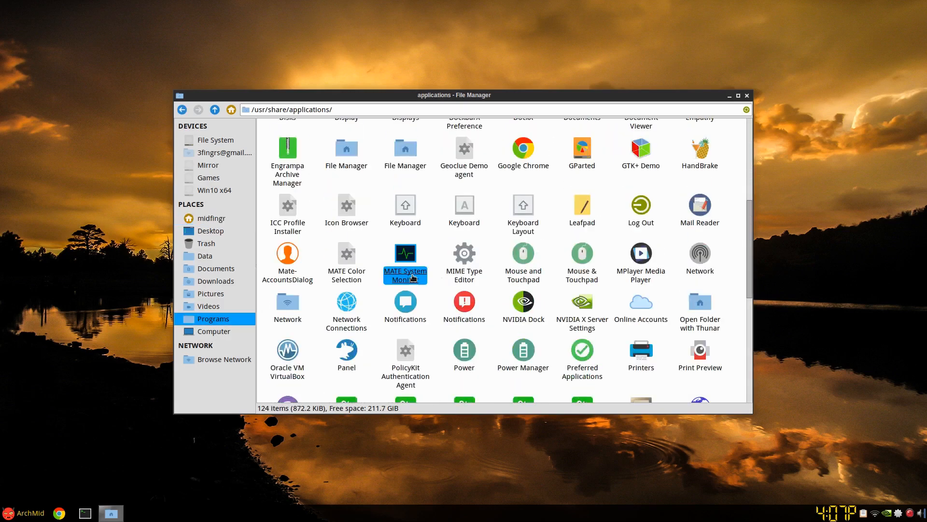
double_click(405, 260)
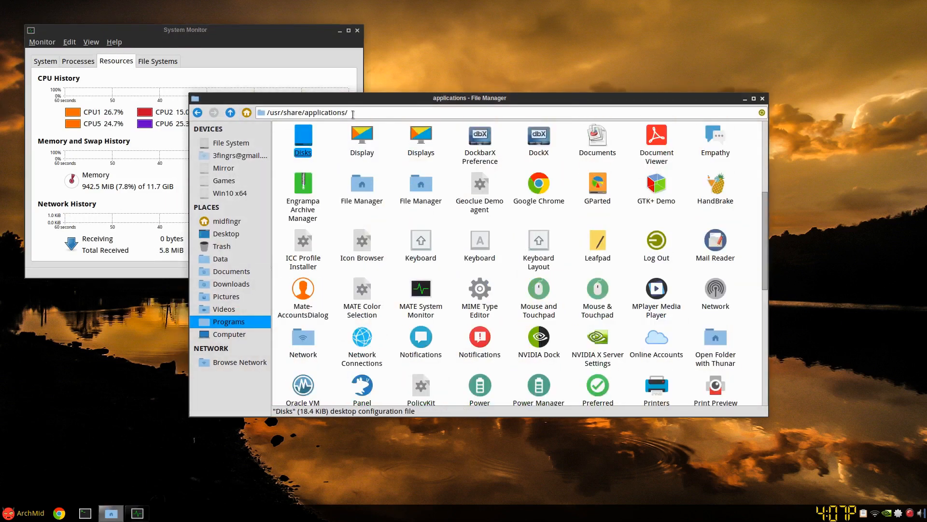
left_click(357, 30)
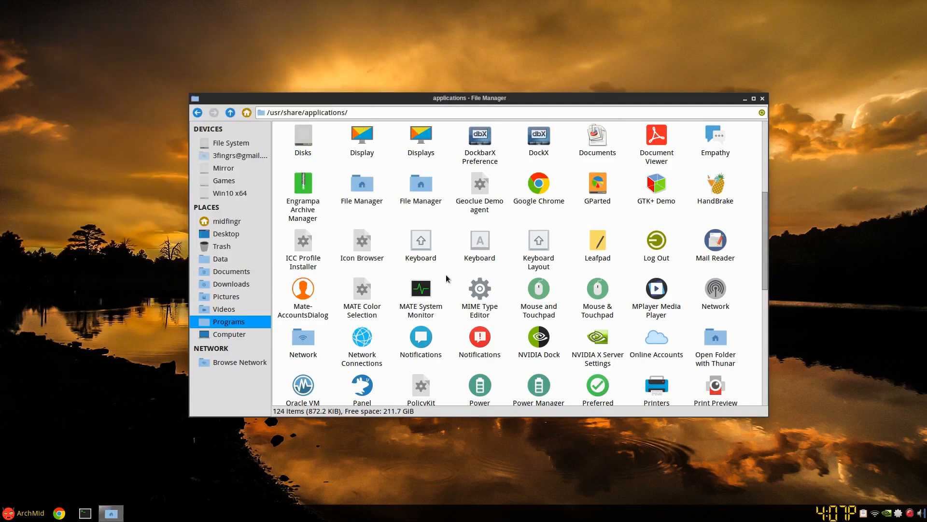
Open a terminal from Thunar directly inside /usr/share/applications.
right_click(421, 288)
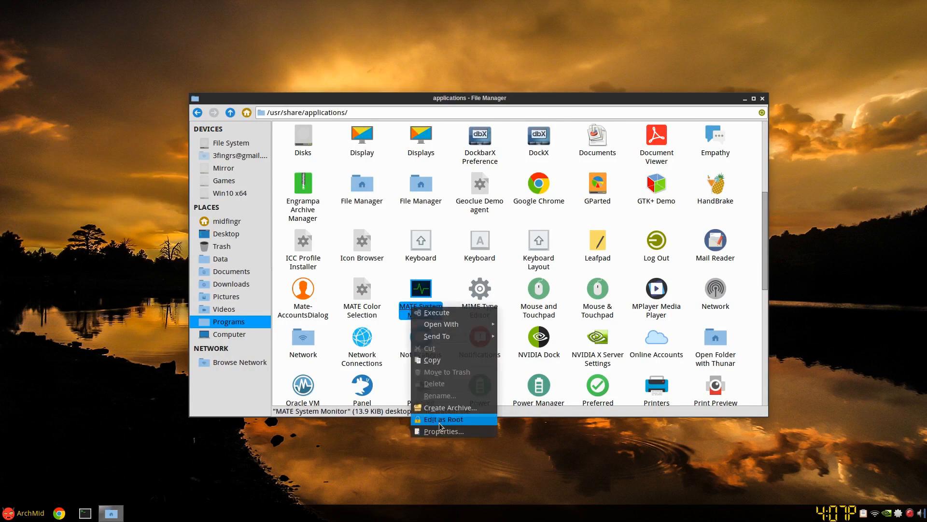
left_click(442, 419)
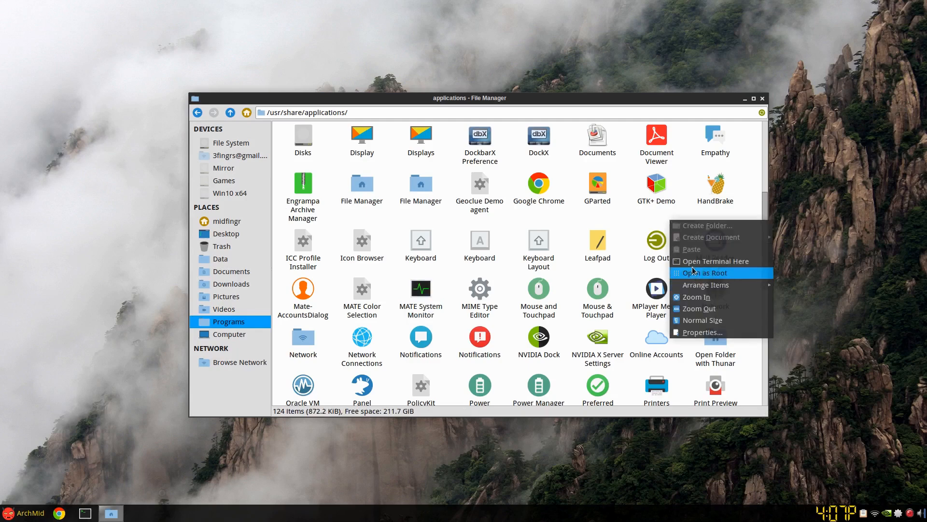
left_click(716, 261)
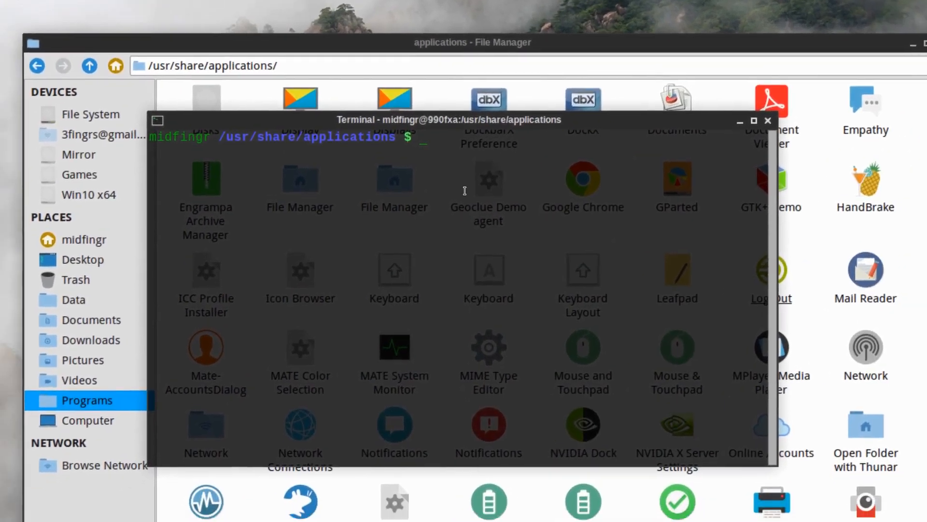
Copy mate-system-monitor.desktop into /home/midfingr/.local/share/applications/ with cp.
key("Return")
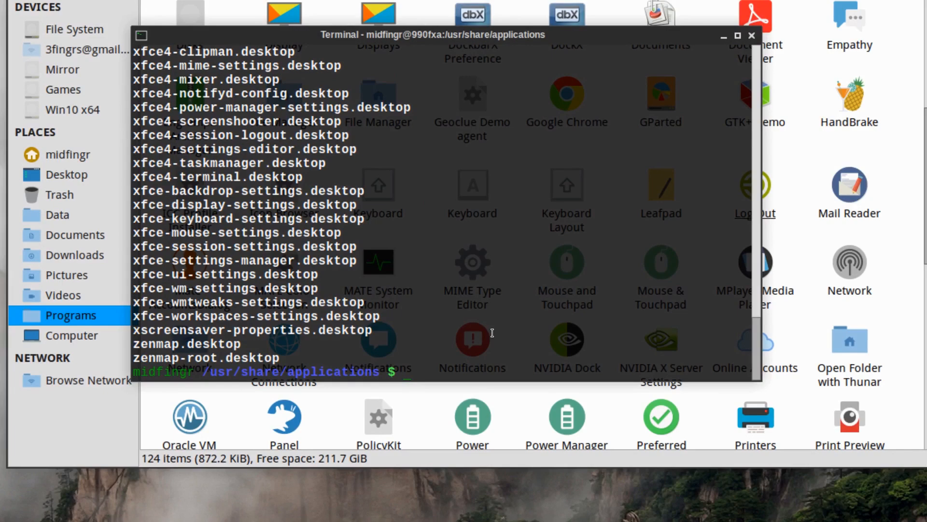
type("cp")
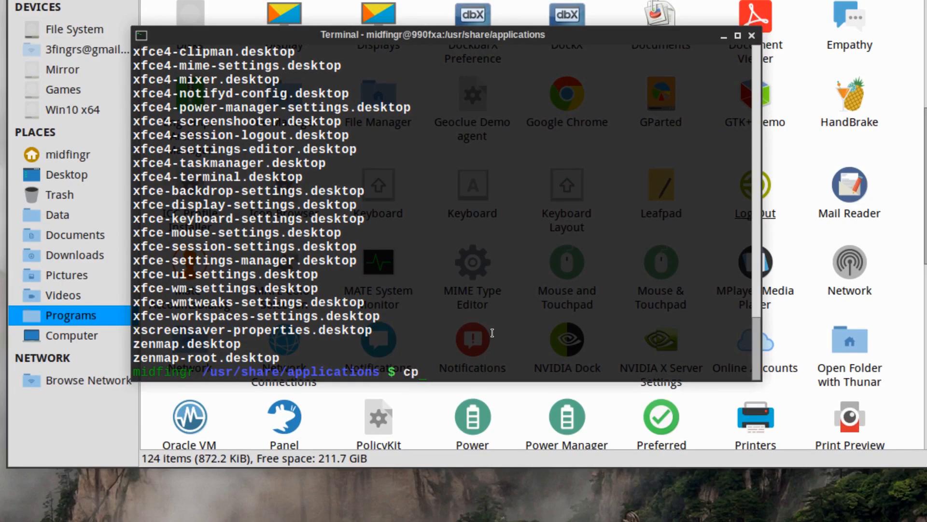
right_click(492, 335)
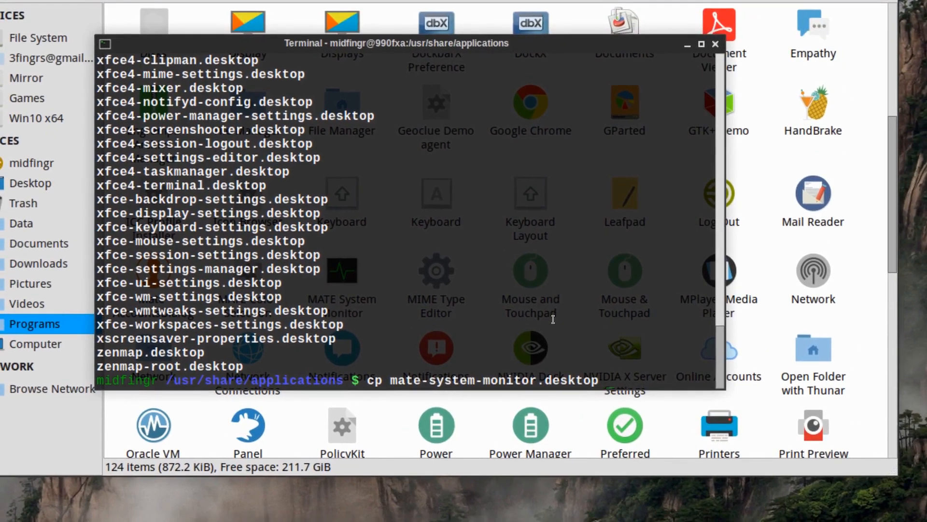
type("/home/")
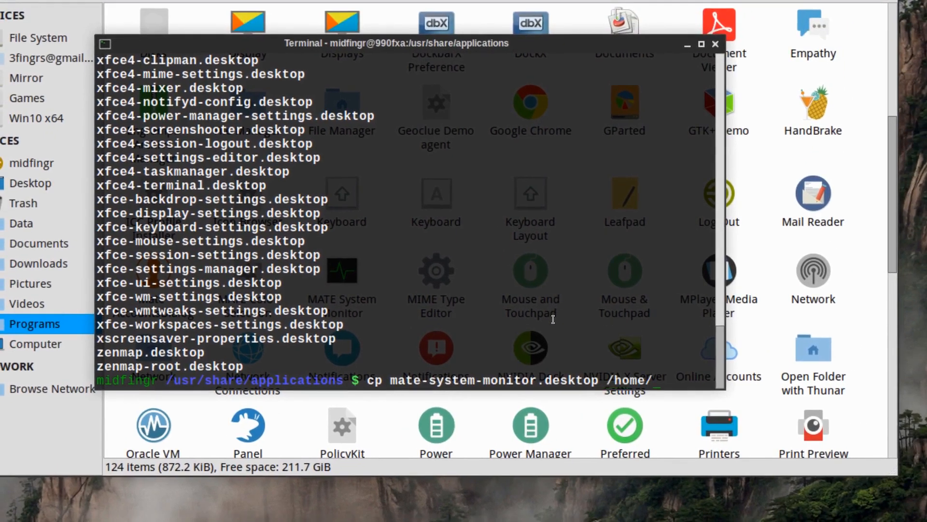
type("midfingr/.local/s")
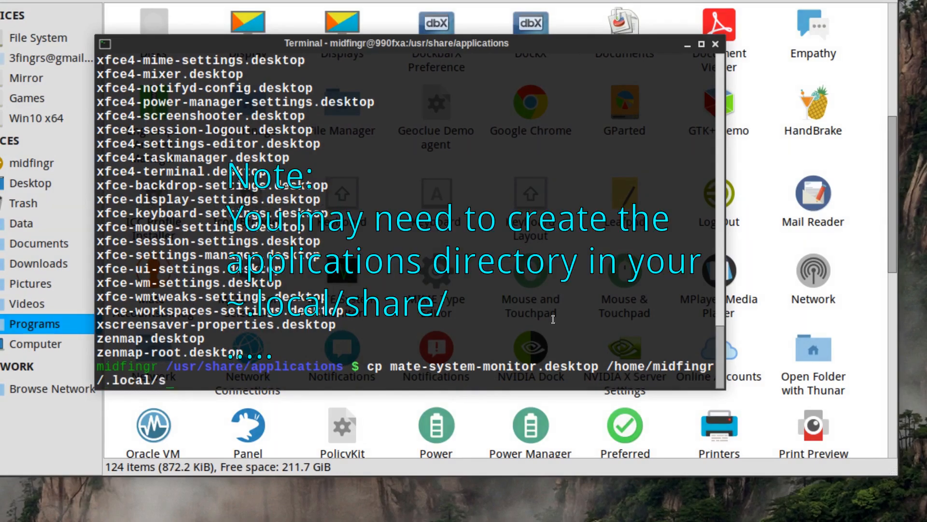
type("applications/")
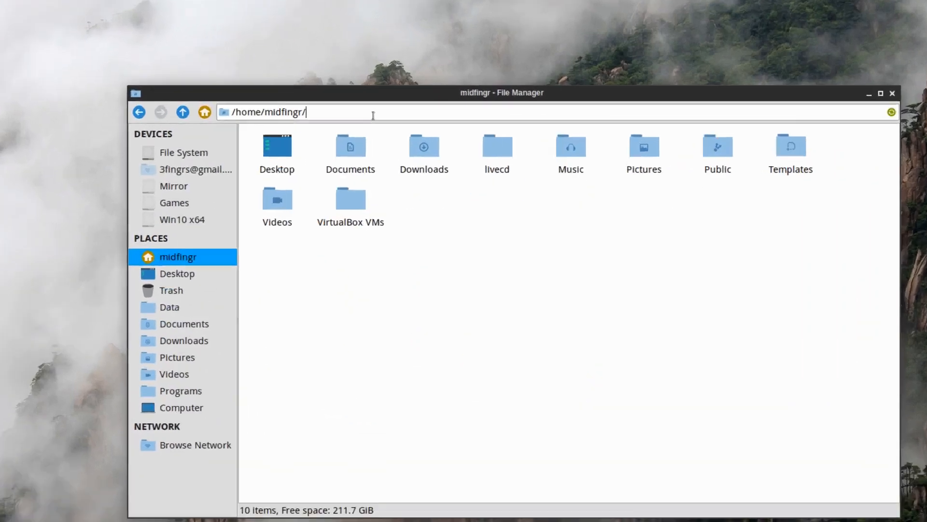
Browse to ~/.local/share/applications and open mate-system-monitor.desktop in Leafpad.
type(".local/share/applications/")
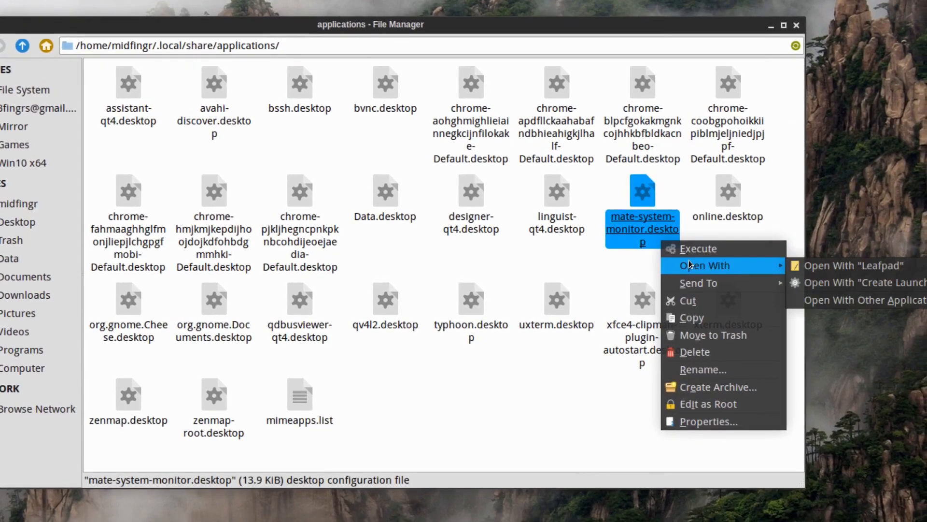
left_click(855, 265)
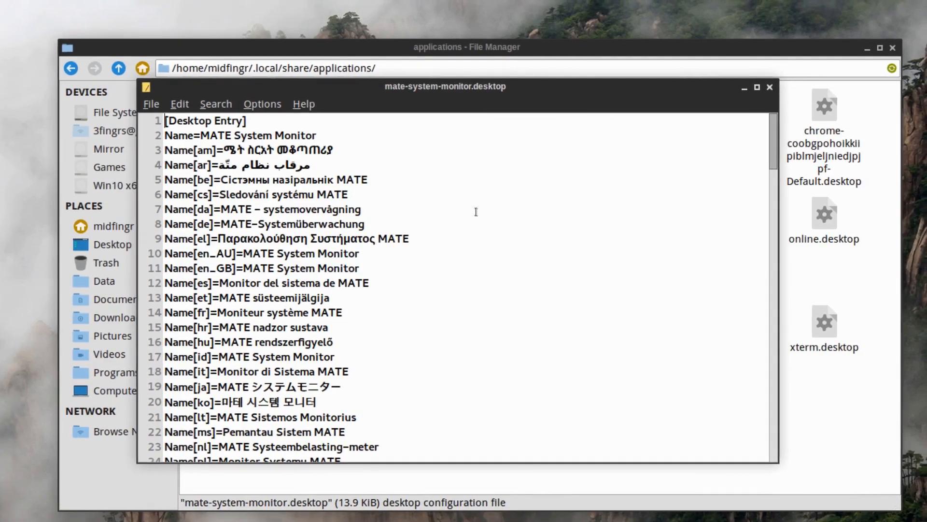
Scroll to the end of the desktop file and select text in its final lines.
scroll("down", 3)
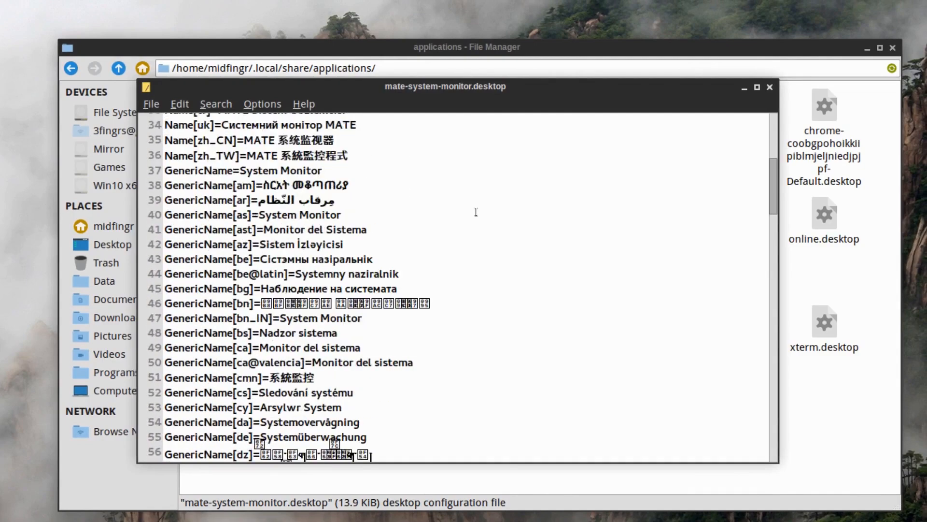
scroll("down", 3)
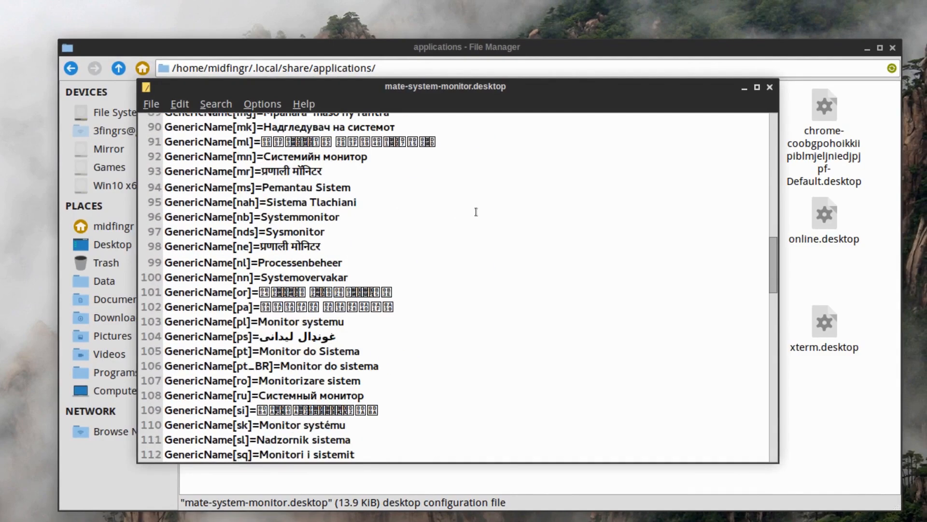
scroll("down", 3)
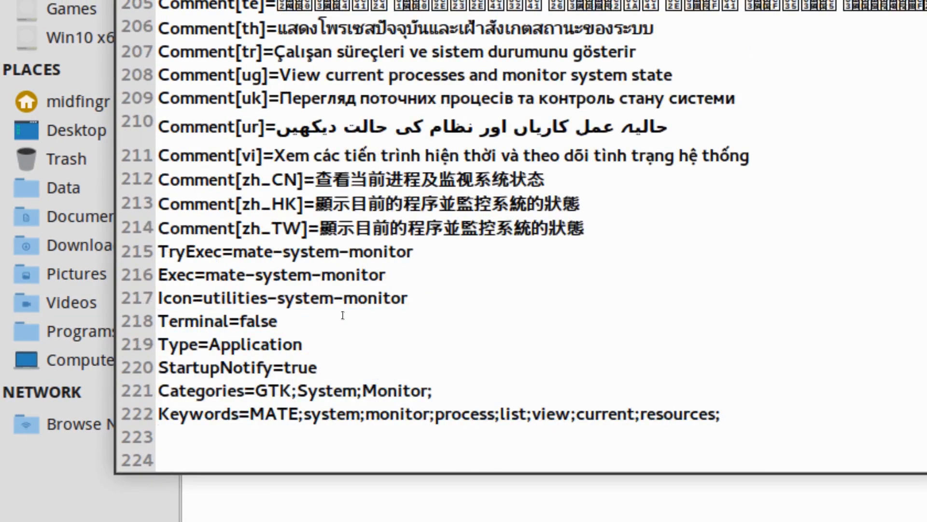
left_click(251, 412)
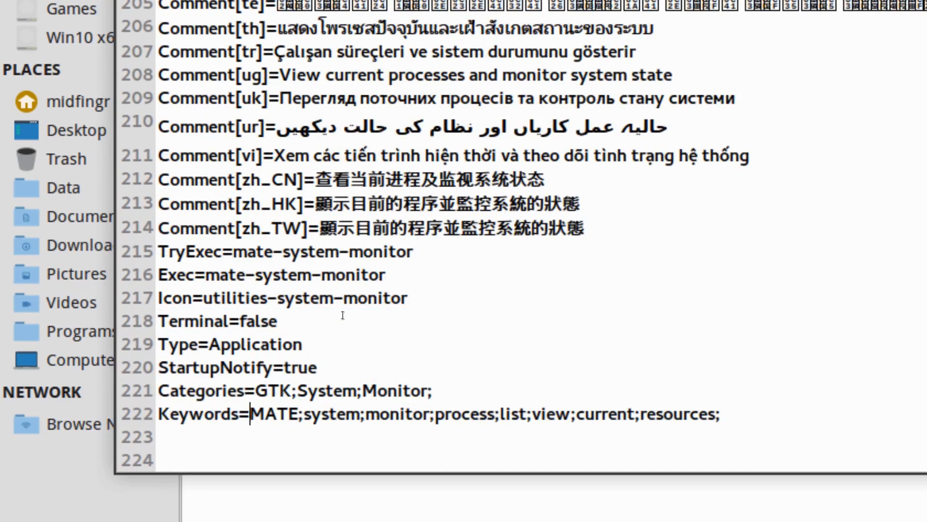
double_click(274, 413)
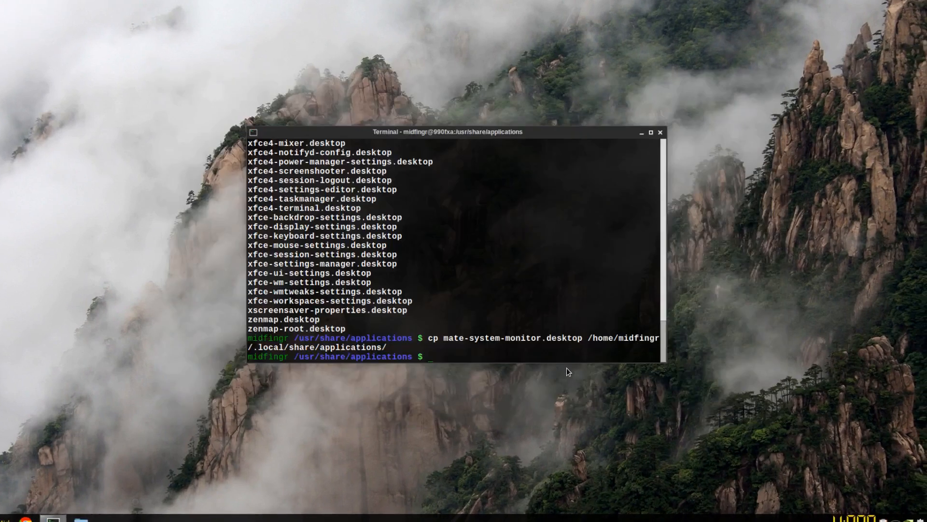
Show the desktop with Super+D and launch MATE System Monitor from the Whisker Menu.
type("d")
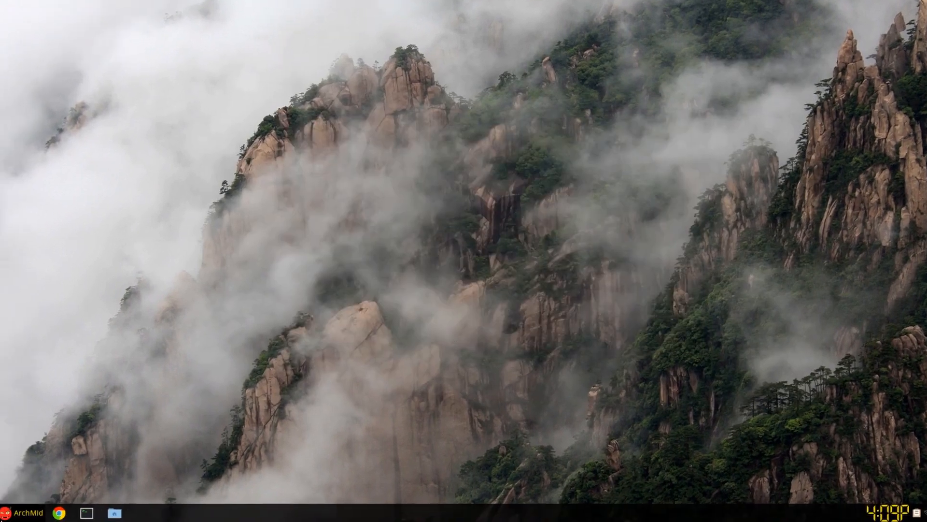
left_click(22, 512)
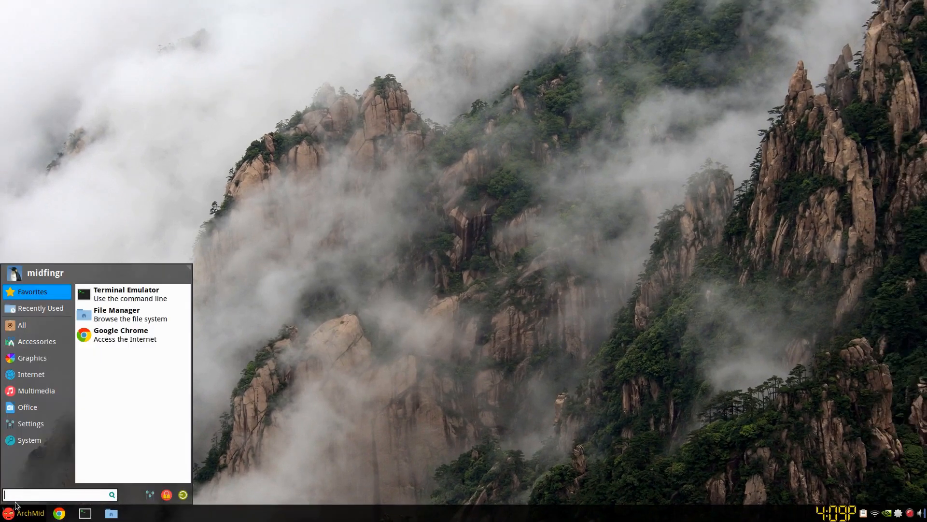
left_click(29, 439)
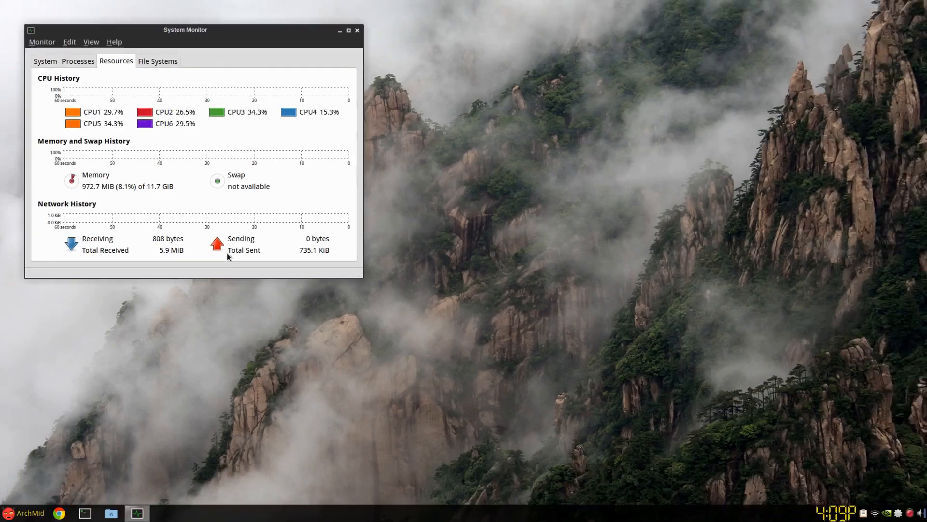
mouse_move(385, 129)
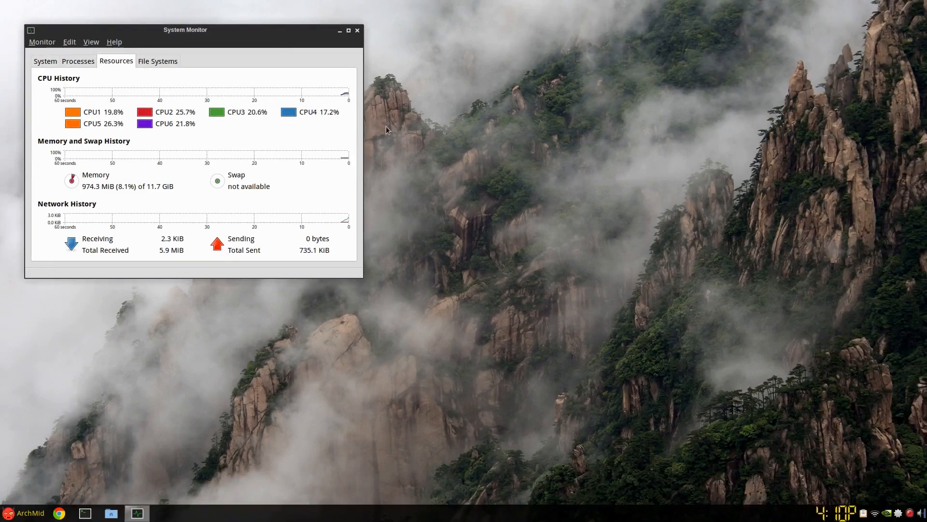
Drag the System Monitor window by its title bar toward the screen centre.
left_click_drag(184, 29, 351, 75)
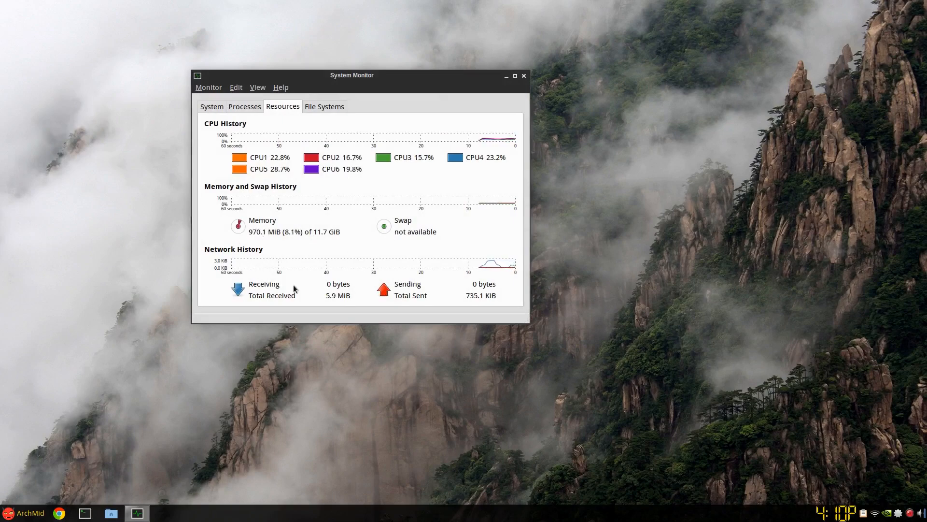
mouse_move(374, 214)
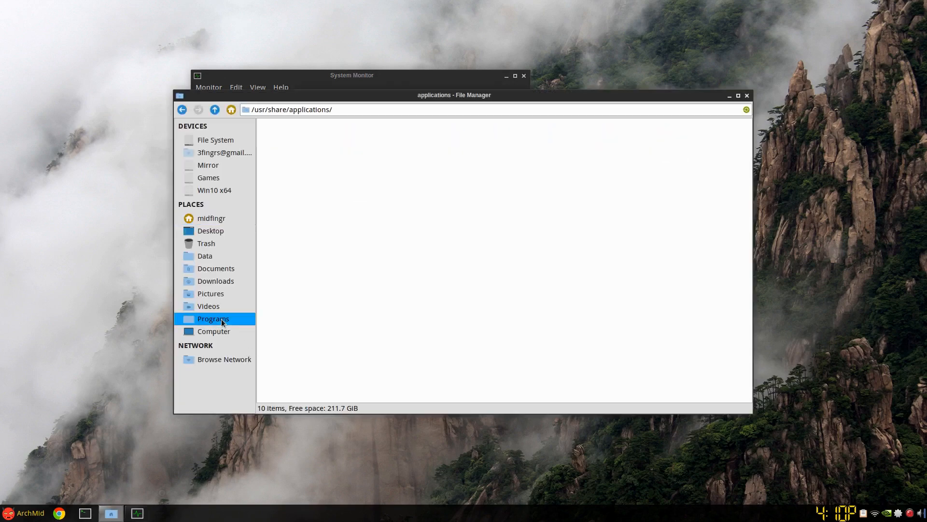
View the original Programs mate-system-monitor.desktop in Leafpad, then close Leafpad and System Monitor.
left_click(213, 319)
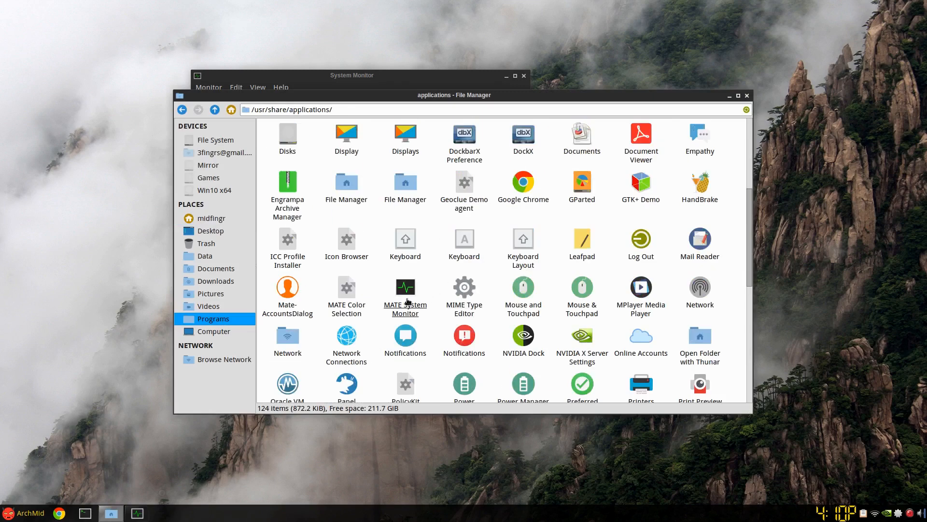
right_click(405, 287)
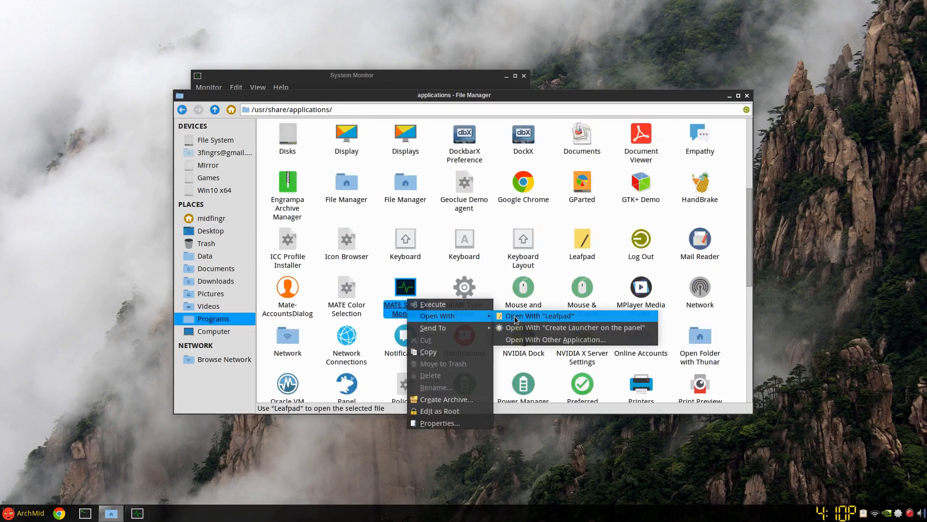
left_click(538, 315)
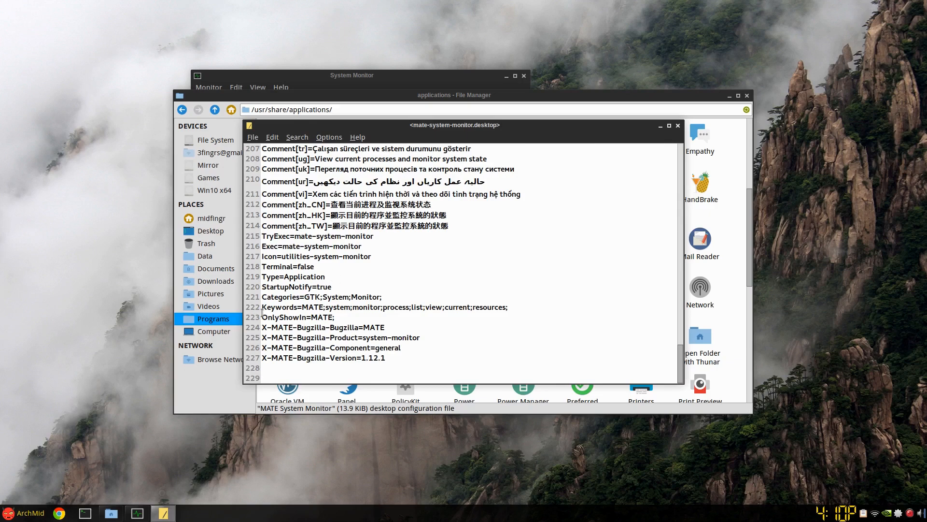
mouse_move(678, 125)
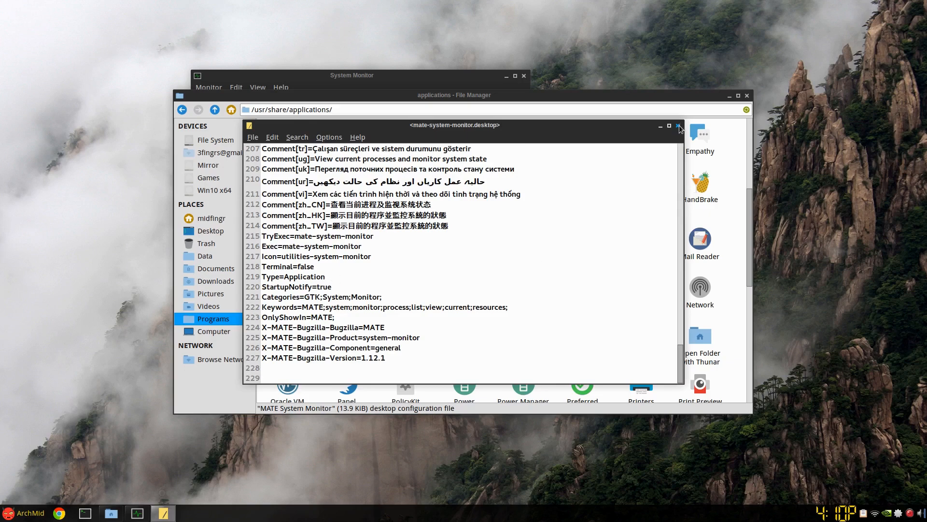
left_click(677, 125)
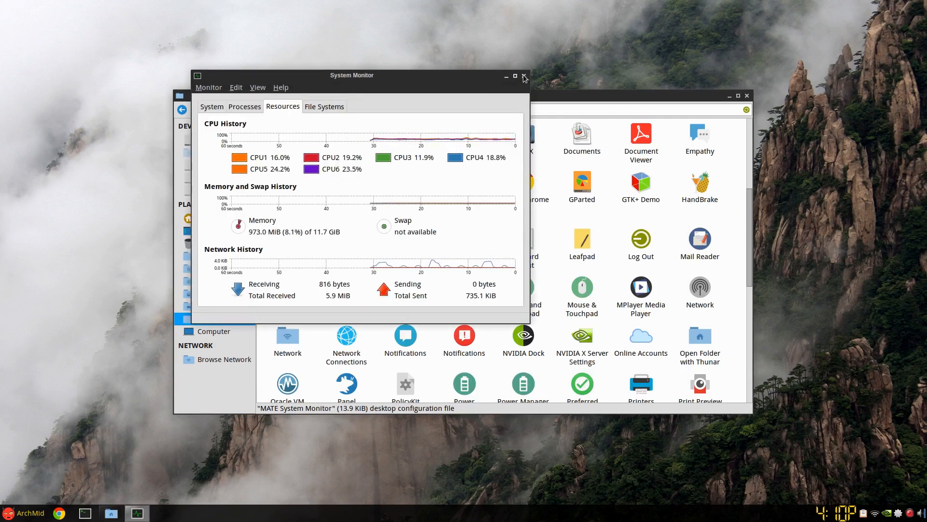
left_click(523, 78)
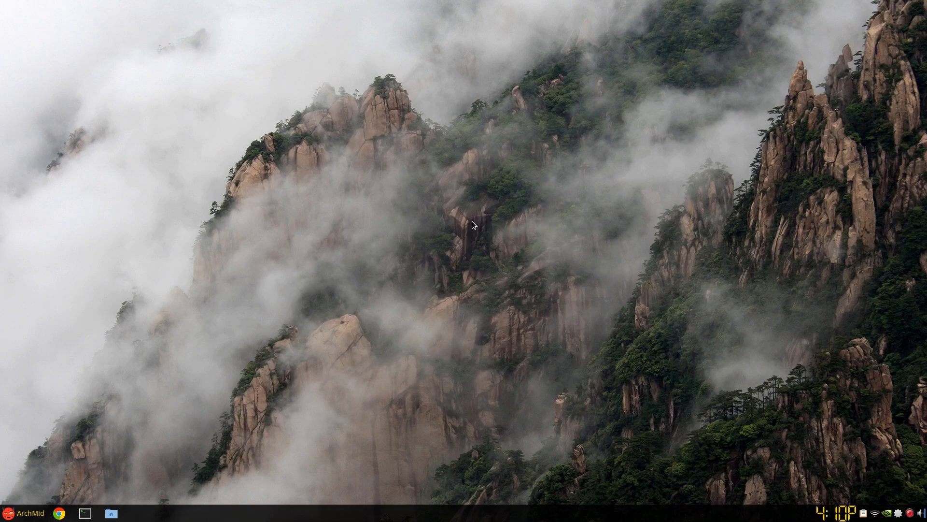
mouse_move(406, 223)
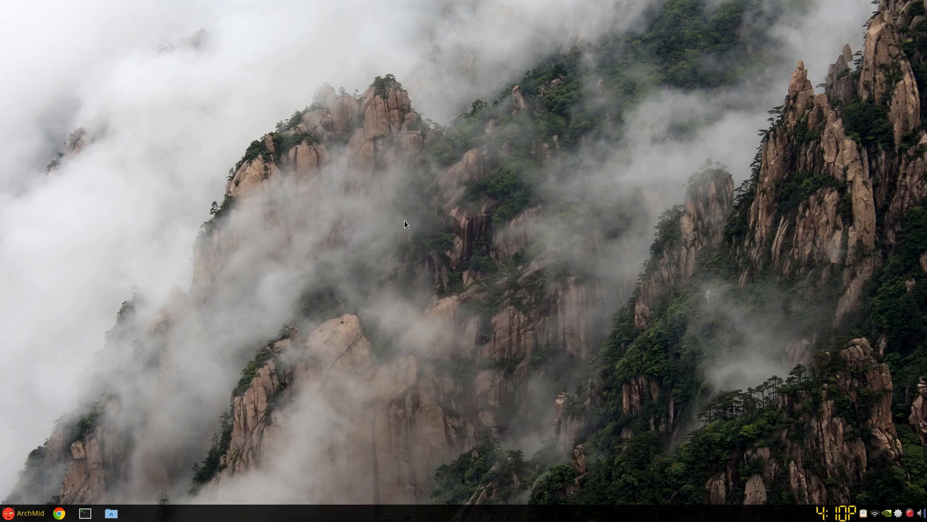